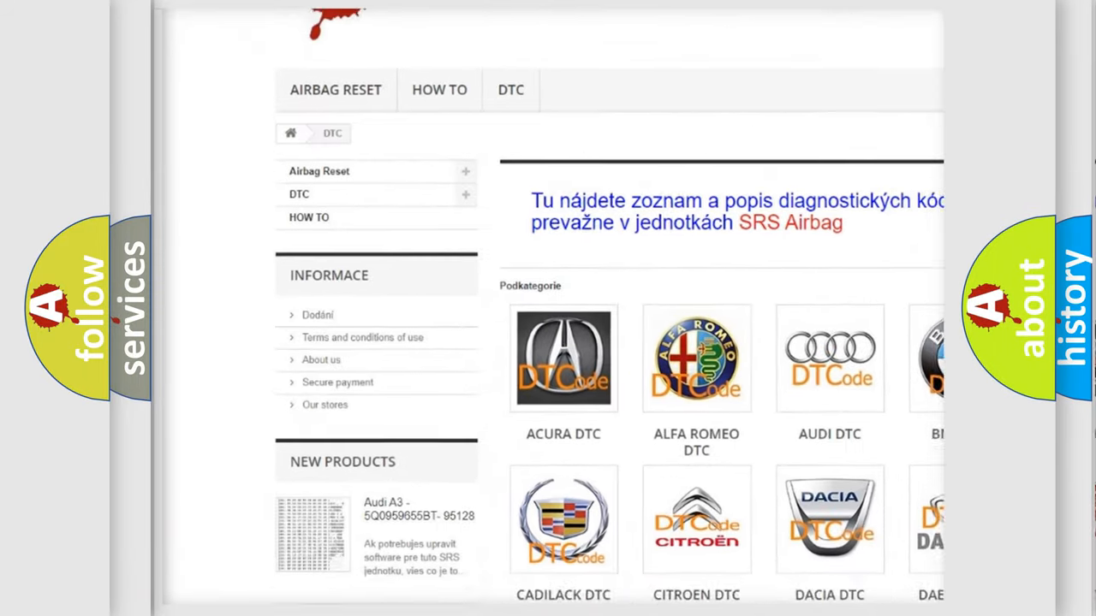
{"action": "scroll", "scroll_direction": "down", "scroll_amount": 3}
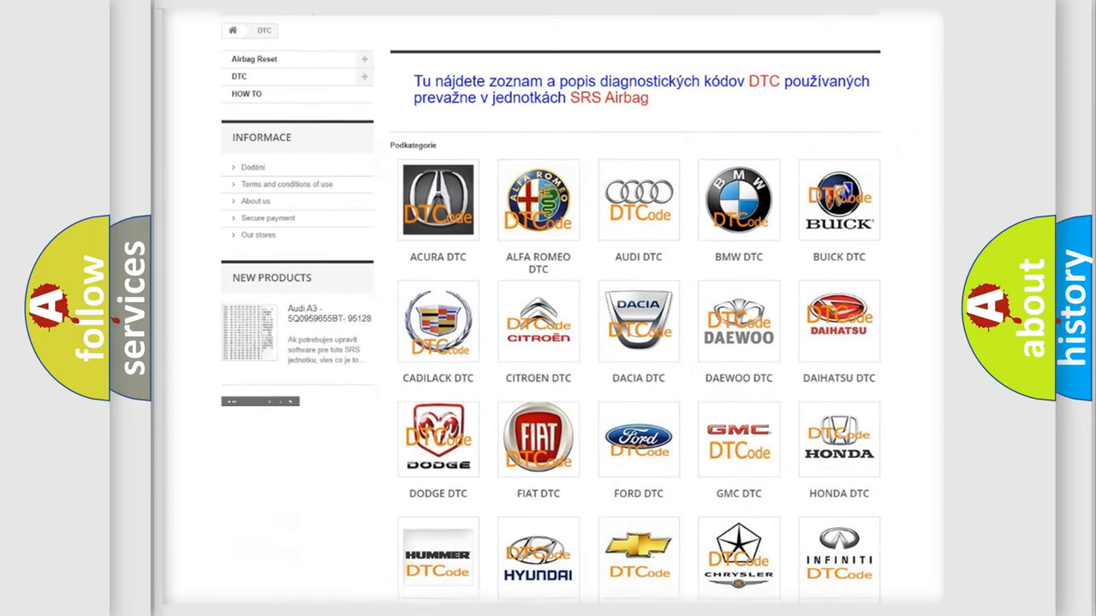
{"action": "scroll", "scroll_direction": "down", "scroll_amount": 3}
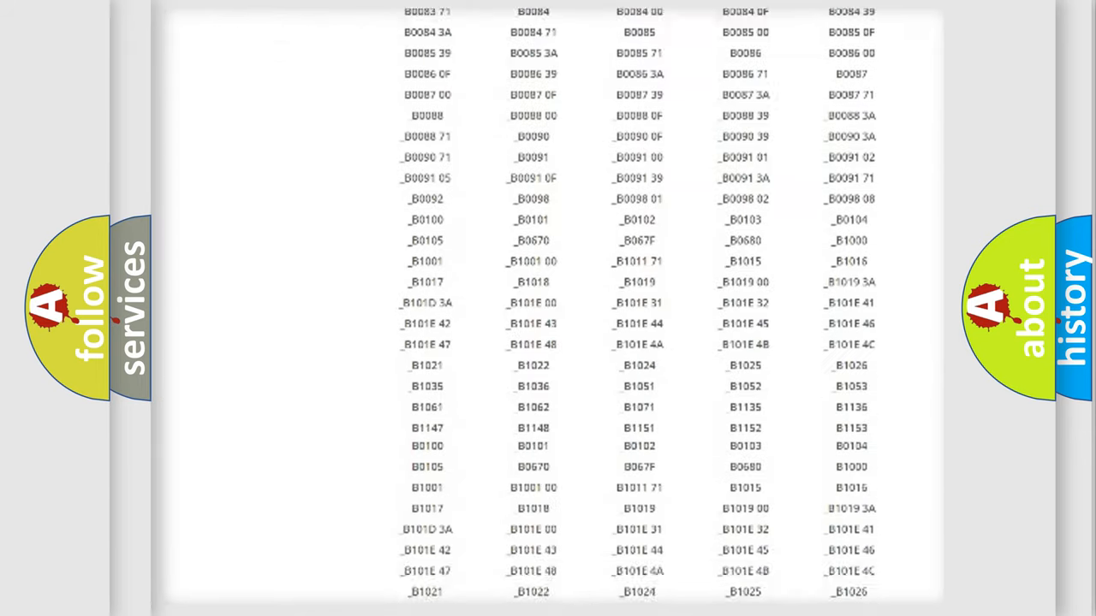
{"action": "scroll", "scroll_direction": "up", "scroll_amount": 3}
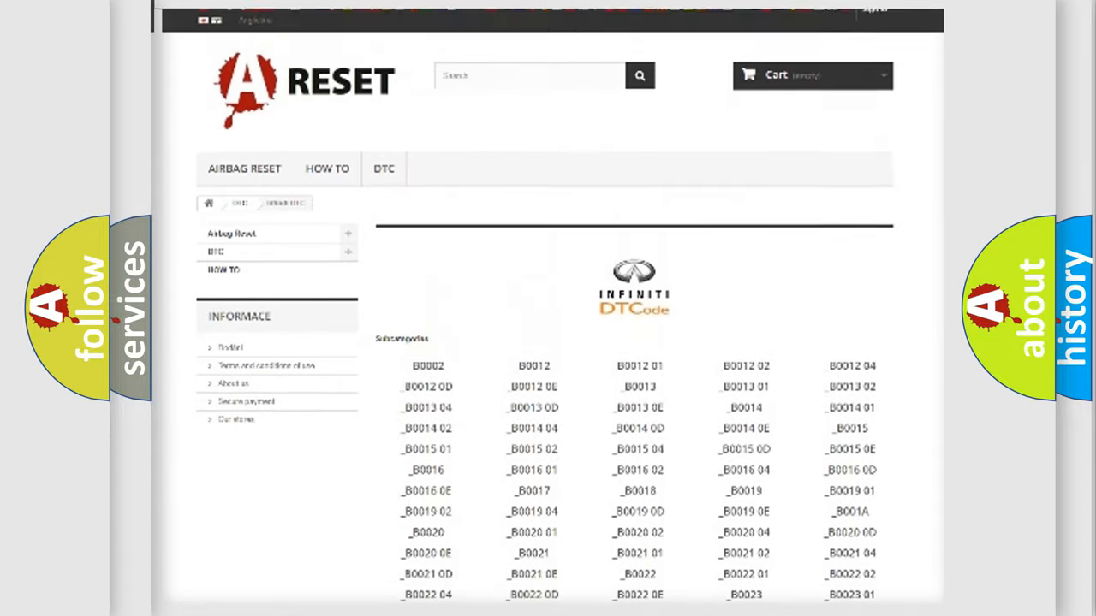